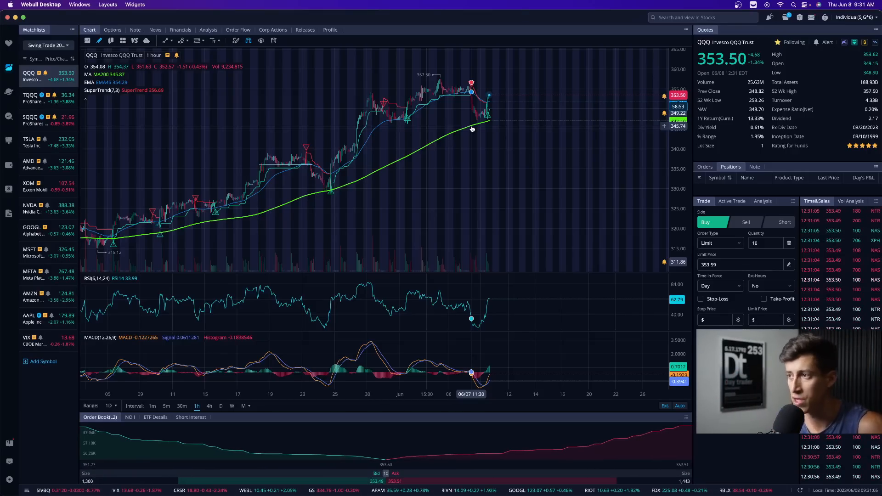
Switch the QQQ chart interval from 1h to 30m
click(182, 406)
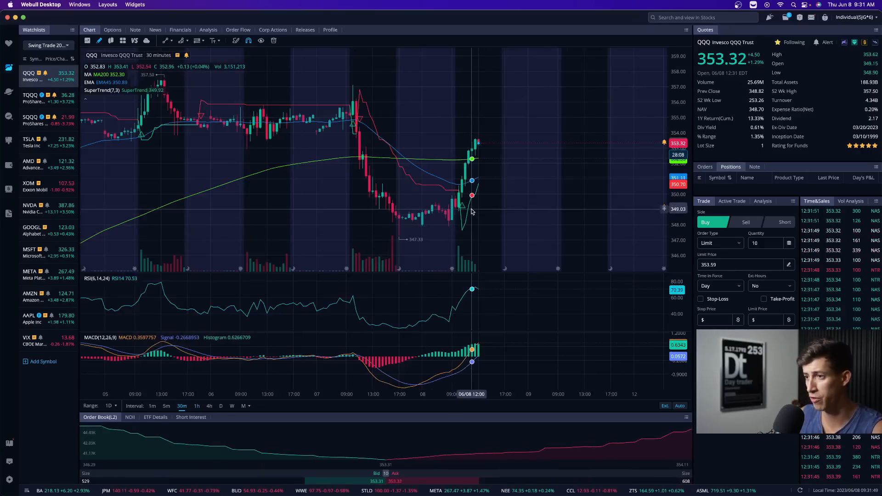
click(196, 406)
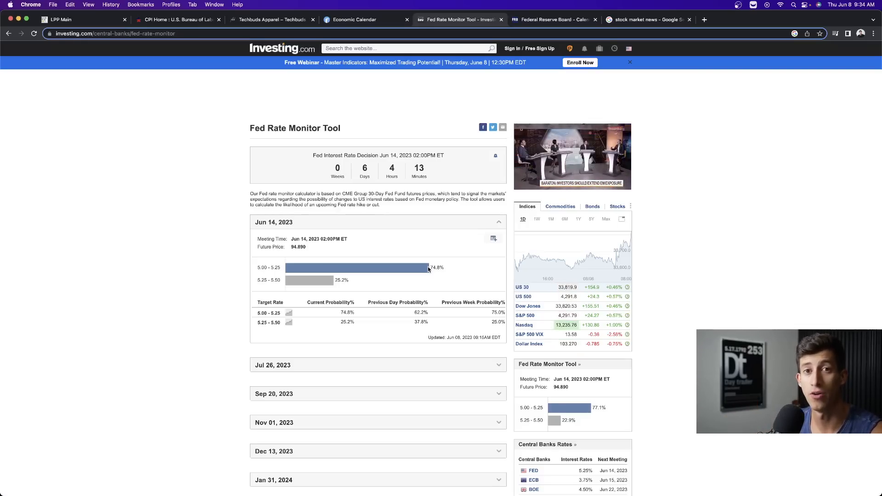
Switch to the BLS CPI Home tab to see the June 13 release of May data
click(177, 19)
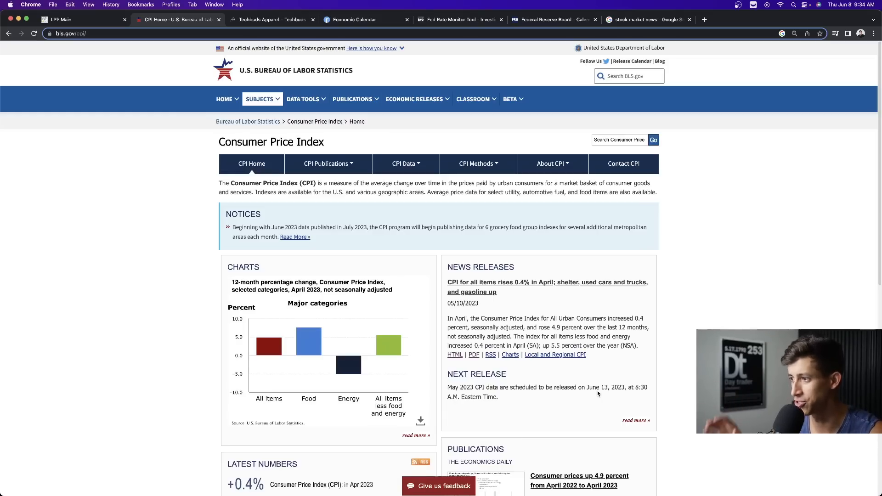